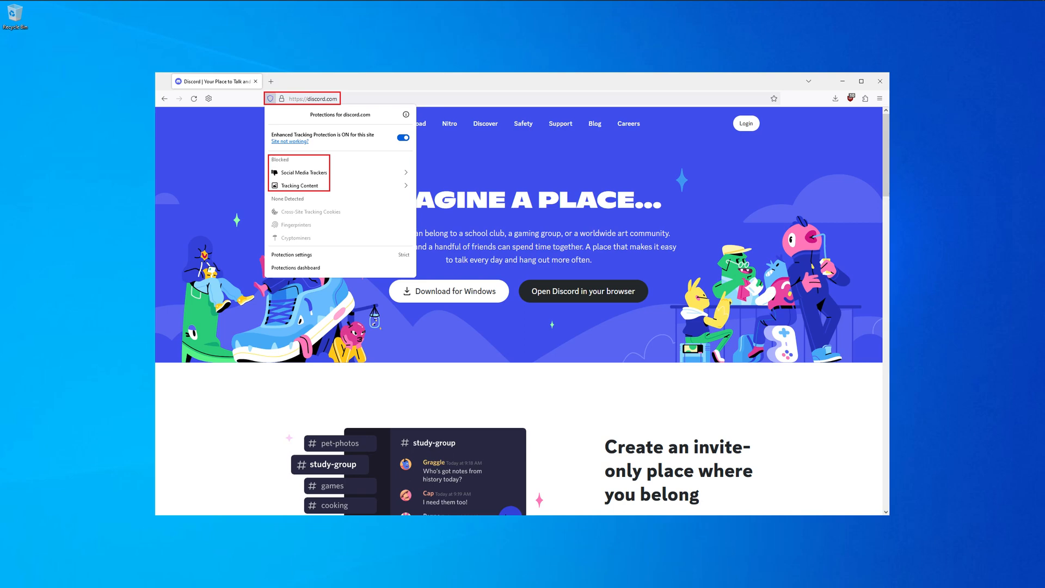
- View the trackers blocked on discord.com via the shield icon, then reach the WebCord GitHub page
click(299, 172)
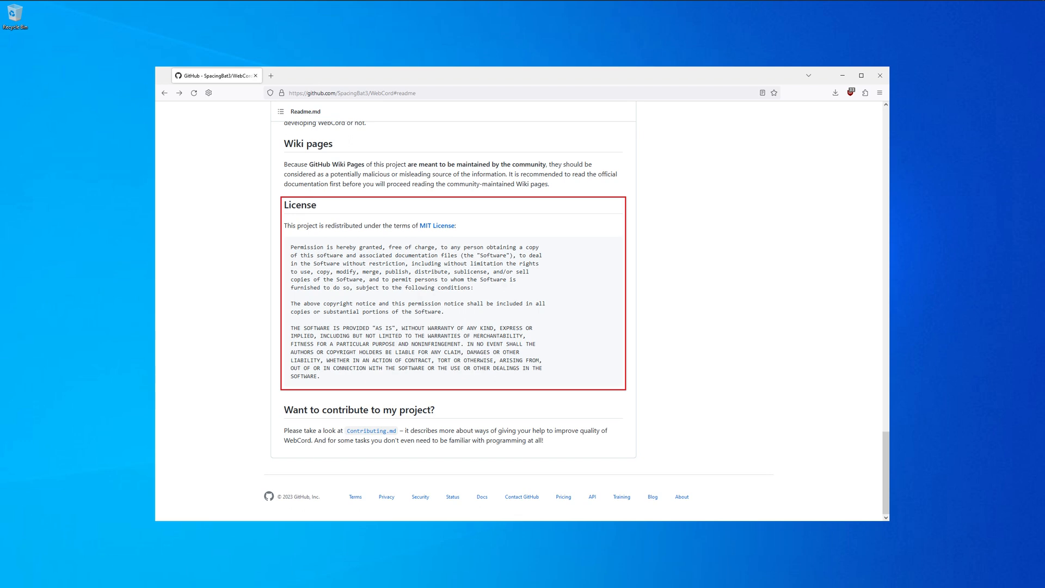
- Reach the v4.1.1 release, reveal all 26 assets and download WebCord-win32-x64-4.1.1.zip
click(165, 92)
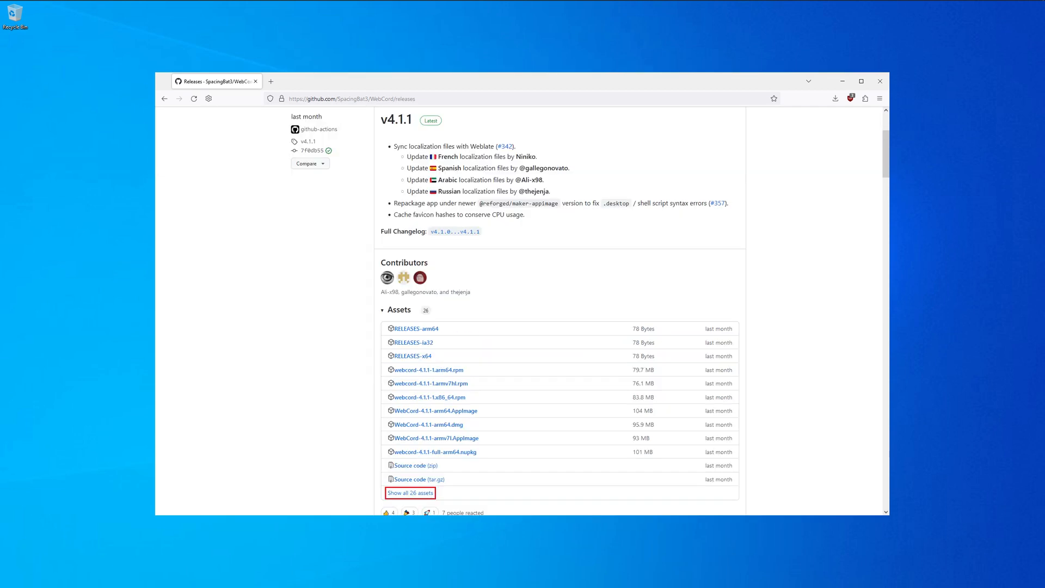
click(409, 492)
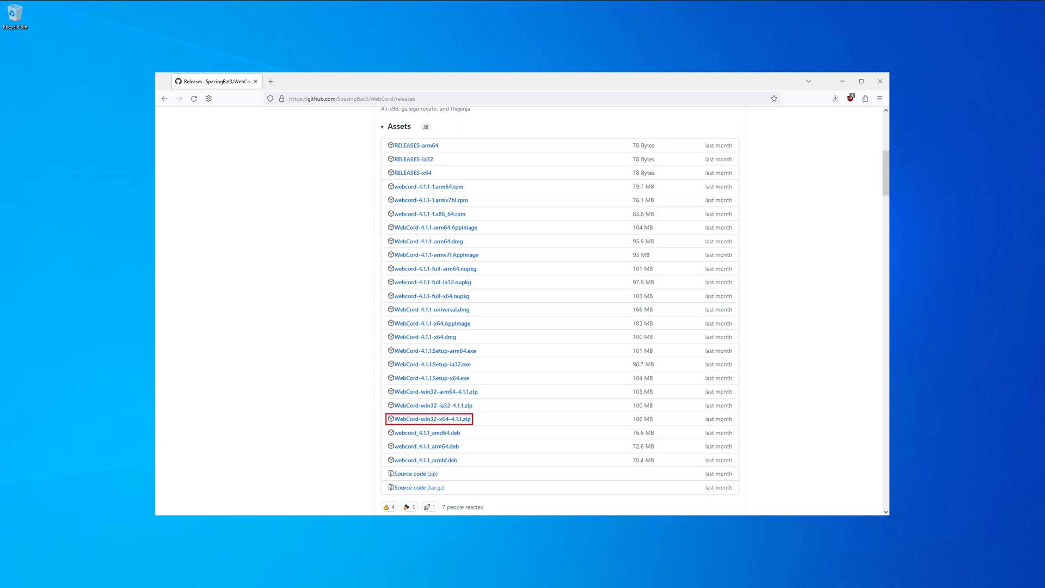
right_click(403, 221)
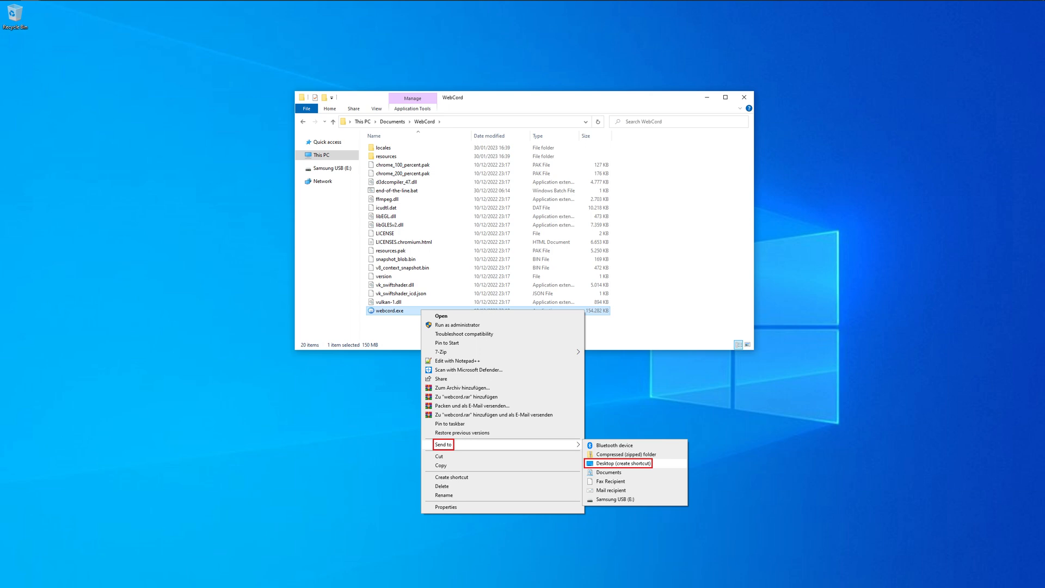
- Send webcord.exe from Documents\WebCord to the desktop as a shortcut
click(618, 462)
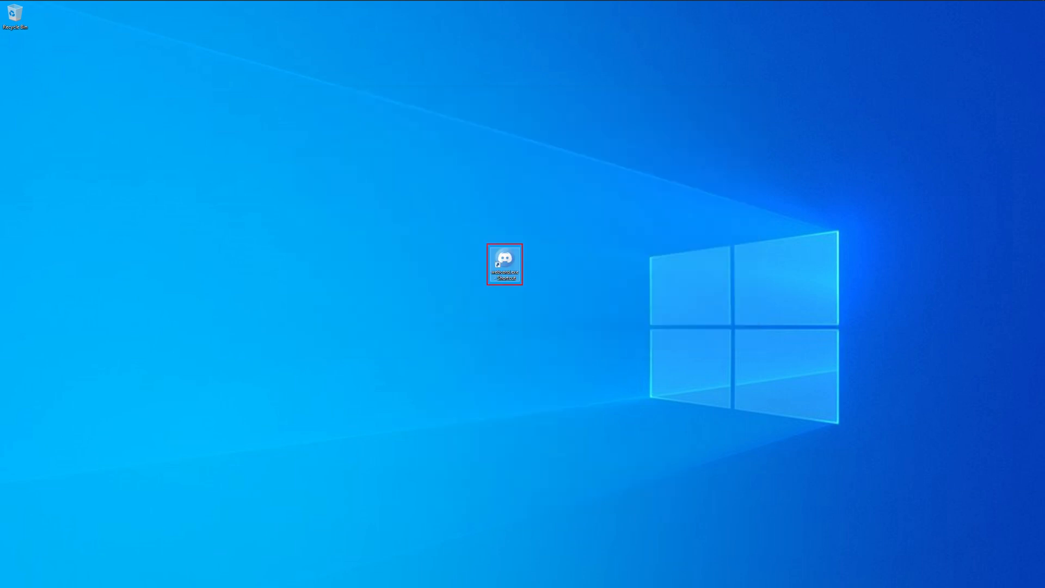
- Launch WebCord from the desktop shortcut and reach its privacy settings via File > Settings
double_click(504, 264)
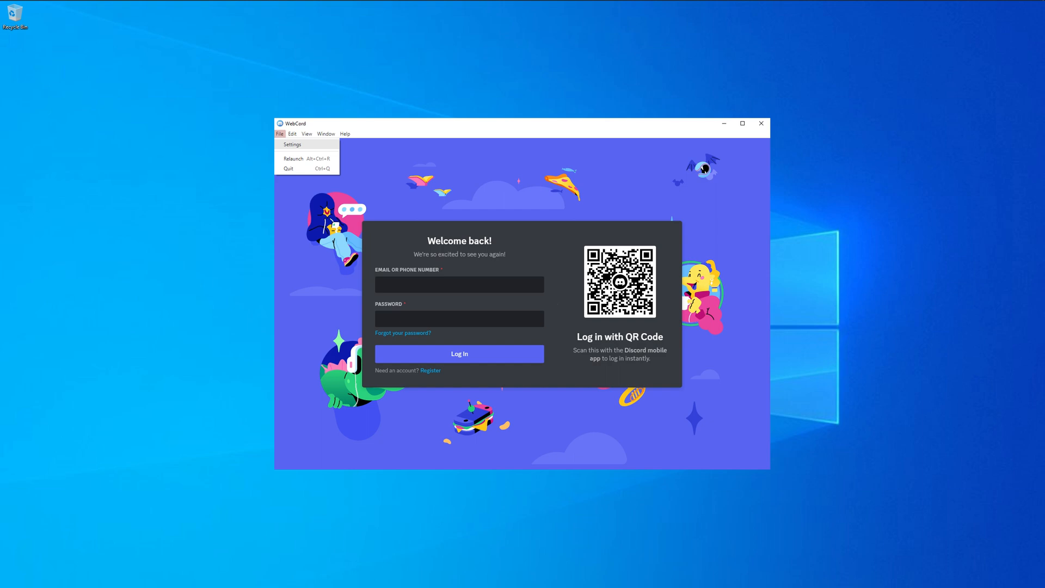
click(292, 145)
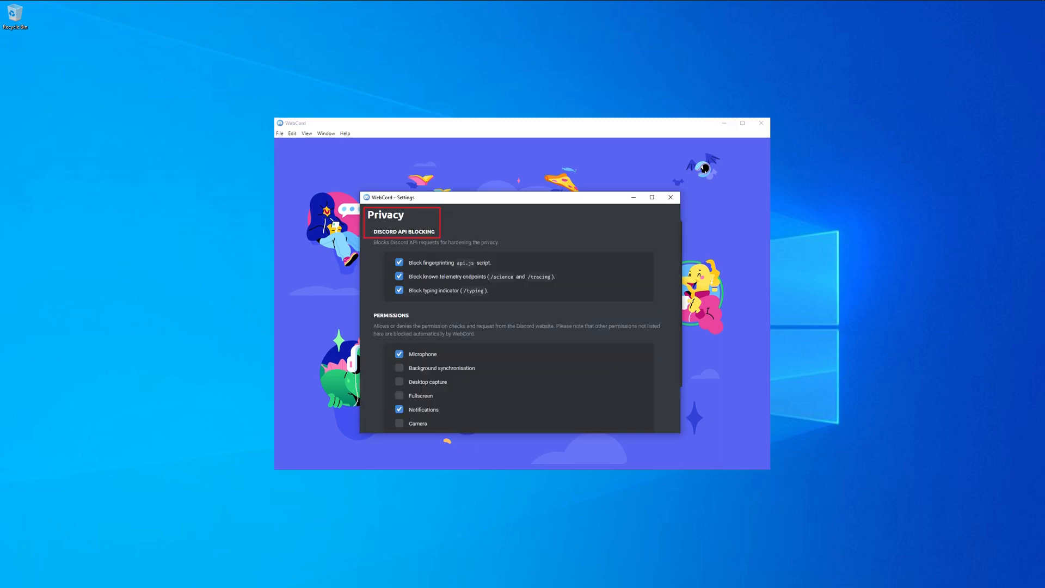